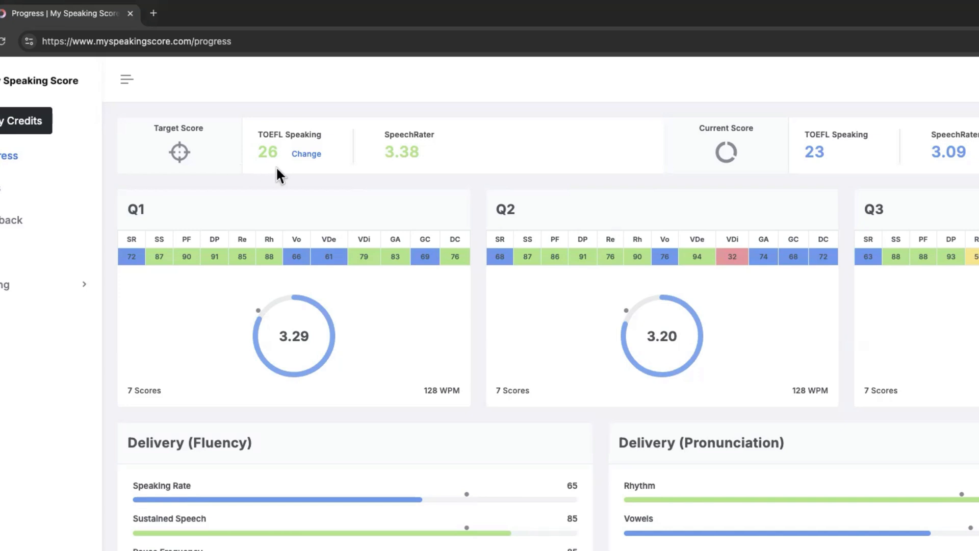
mouse_move(392, 185)
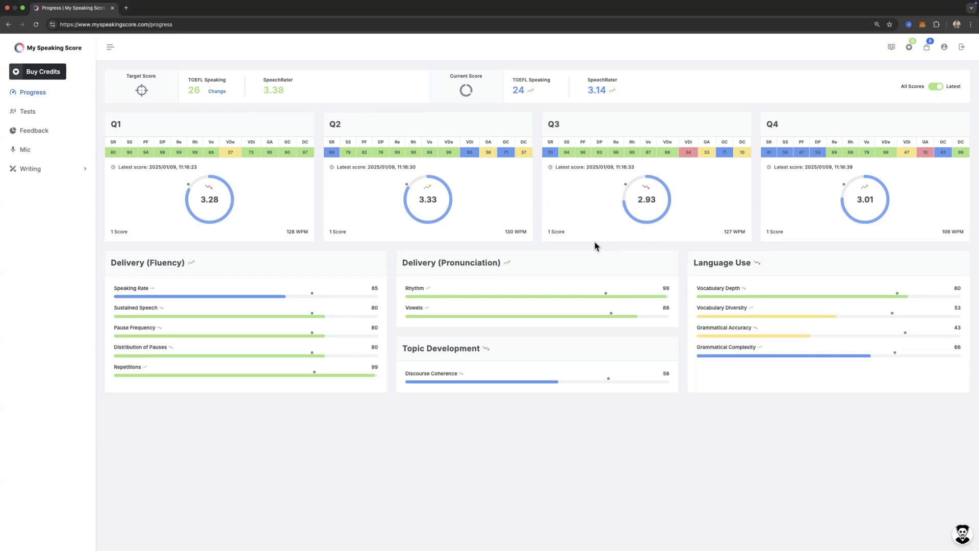
Step: Toggle the Progress scores to All Scores and back to Latest, showing TOEFL Speaking 24
left_click(935, 86)
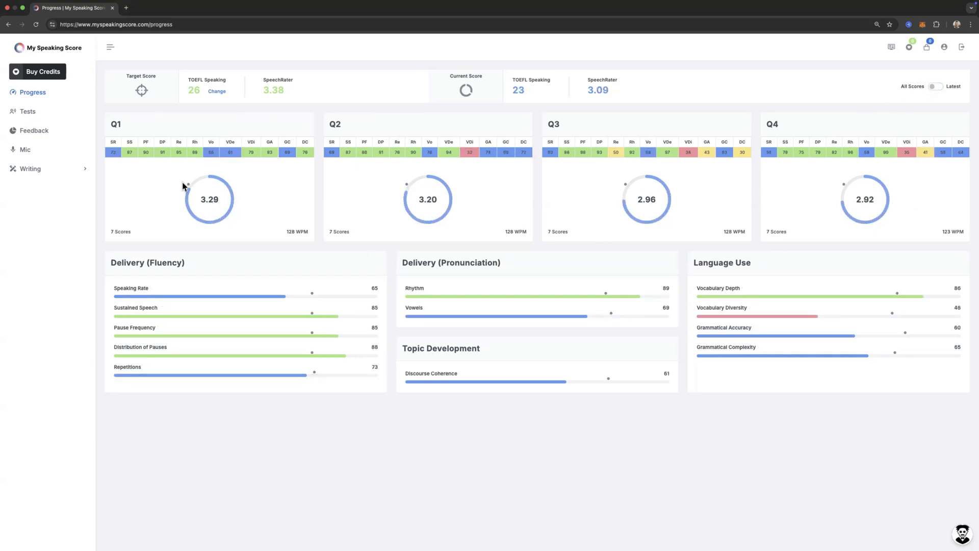
mouse_move(405, 185)
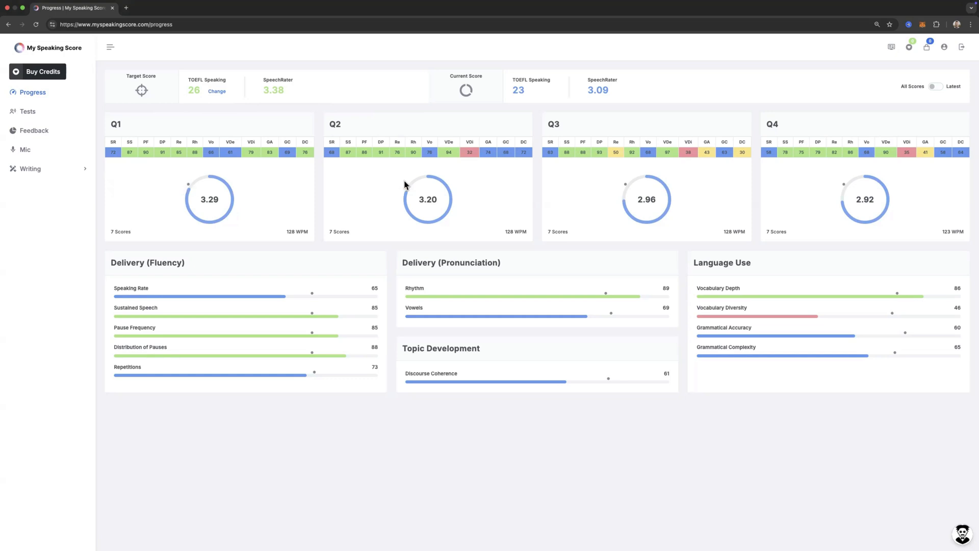
mouse_move(627, 185)
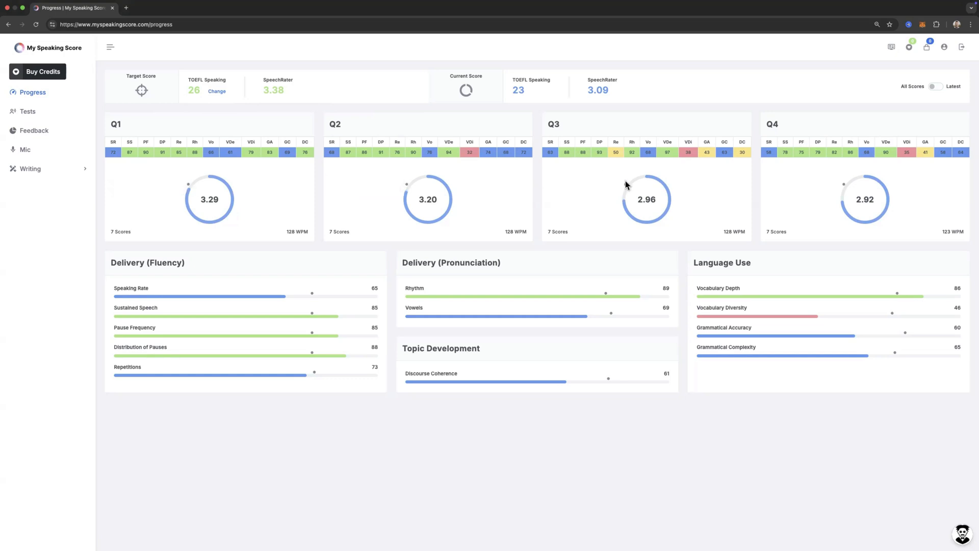
mouse_move(593, 91)
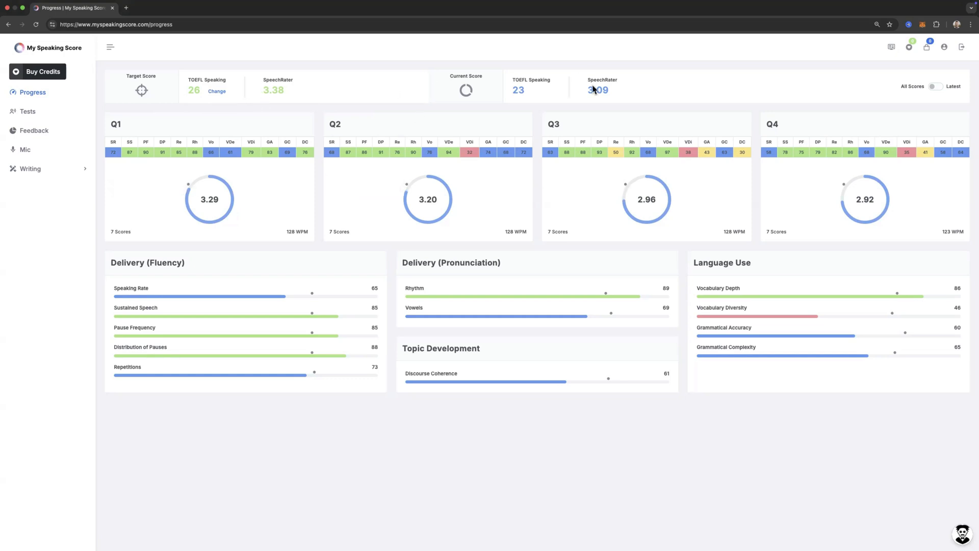
mouse_move(814, 112)
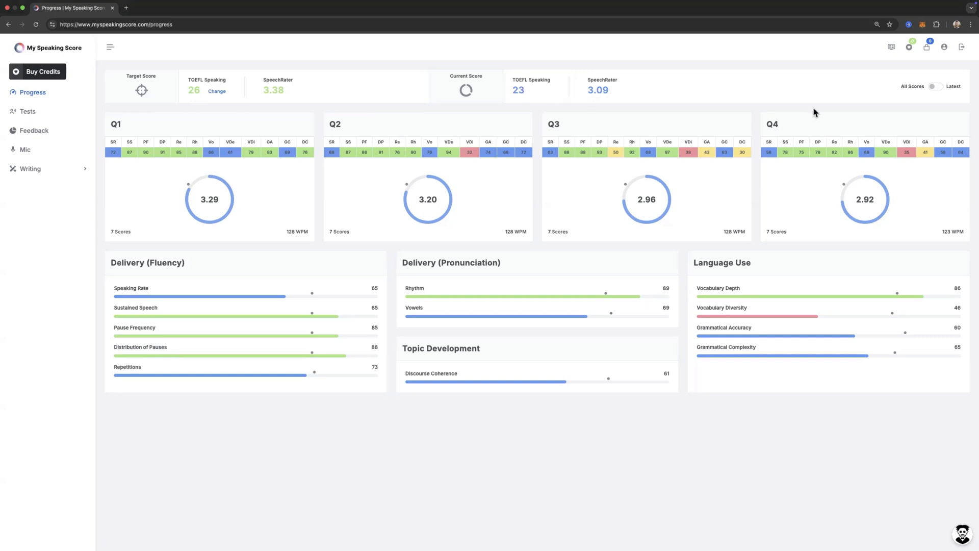
left_click(938, 86)
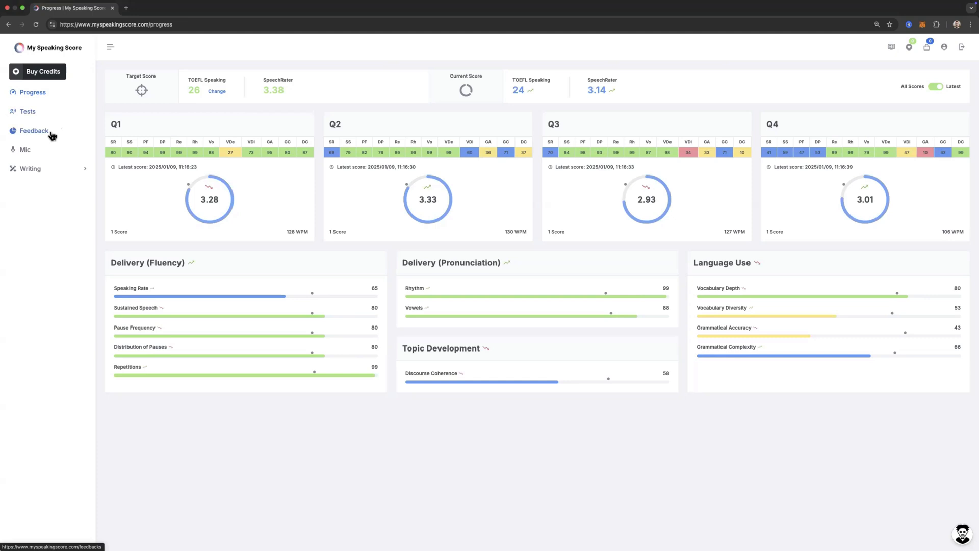
Step: Start the Ottawa test in AI Assist mode from the Tests list
left_click(28, 111)
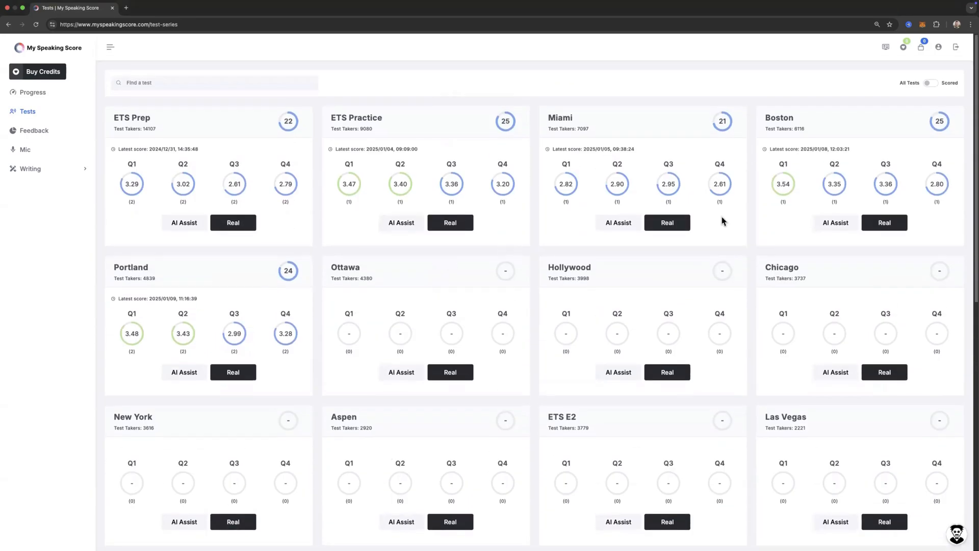
left_click(401, 372)
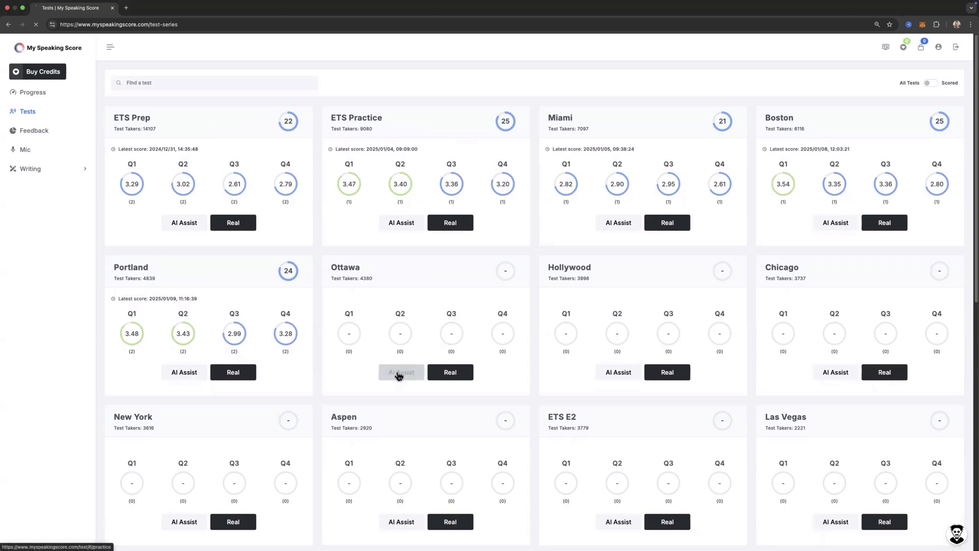
left_click(401, 372)
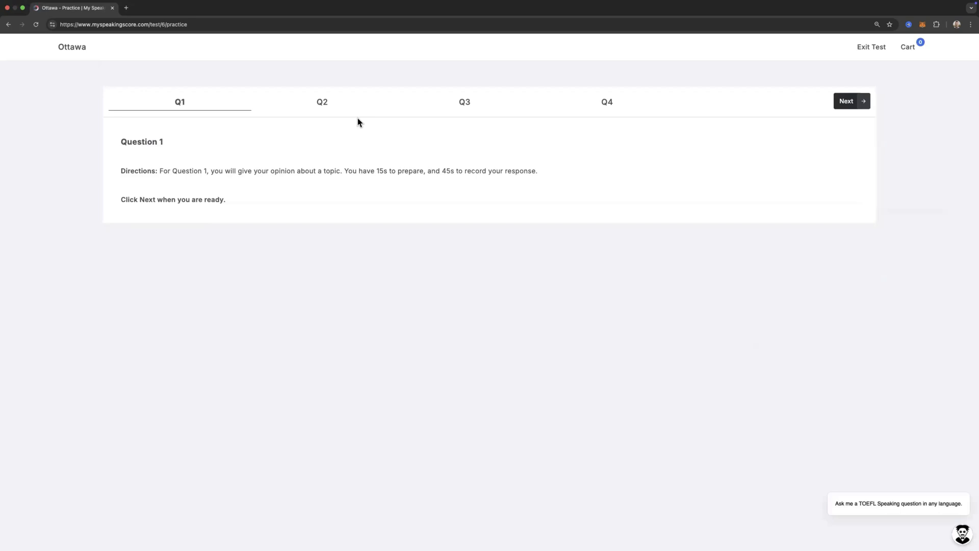
Step: Preview Question 3, revealing the listening key points before reaching the speaking prompt
left_click(846, 101)
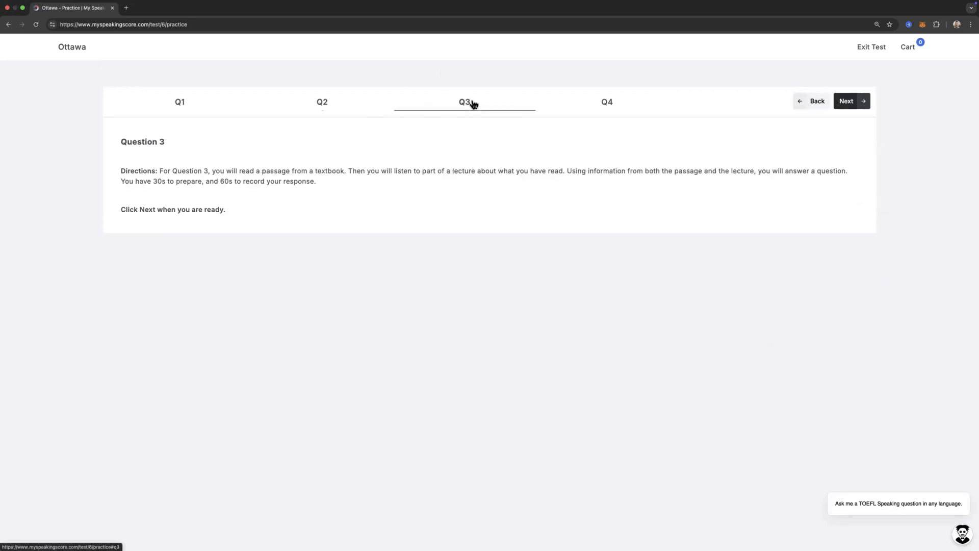
left_click(847, 100)
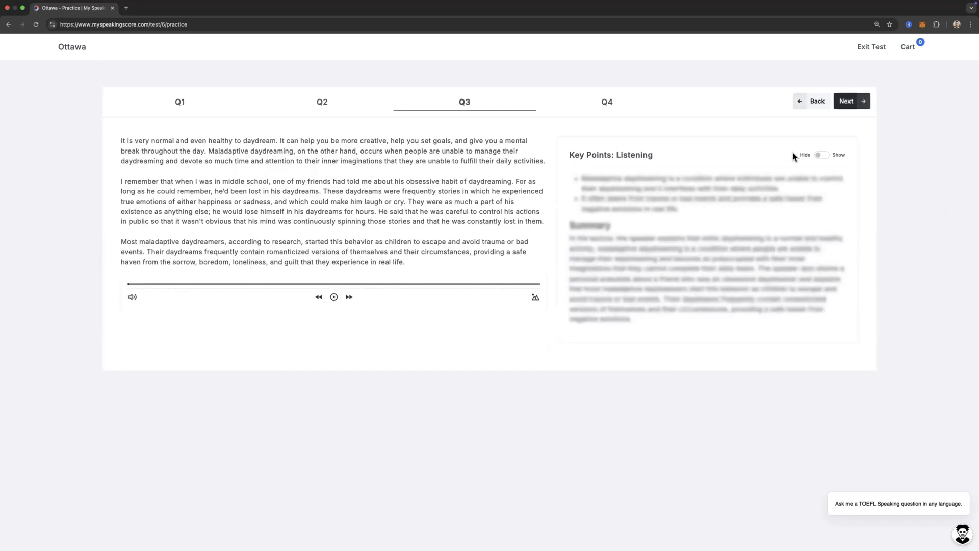
left_click(821, 154)
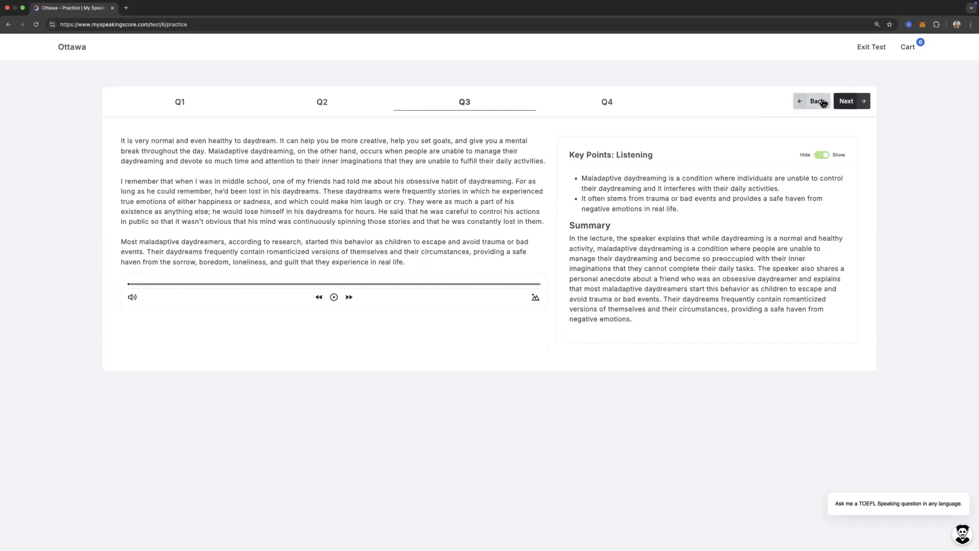
left_click(848, 101)
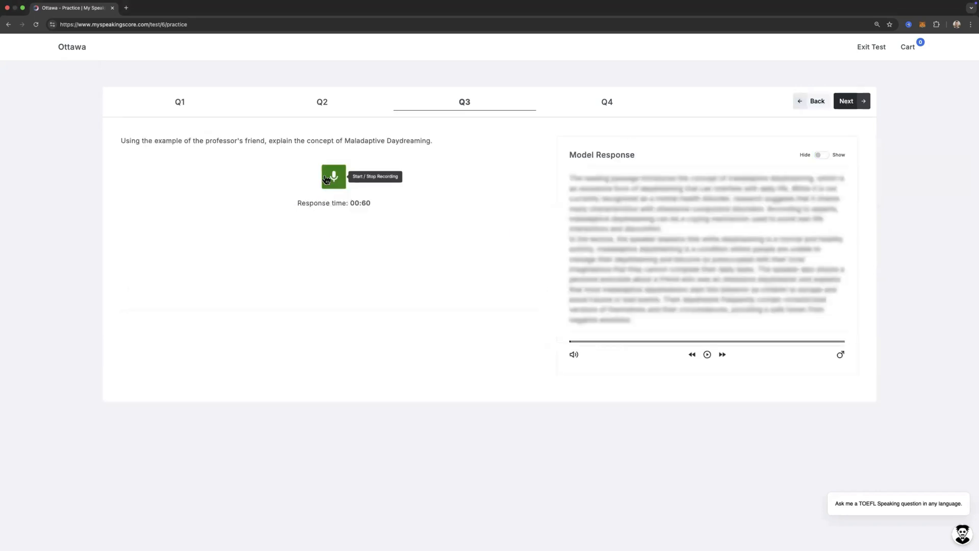
mouse_move(798, 66)
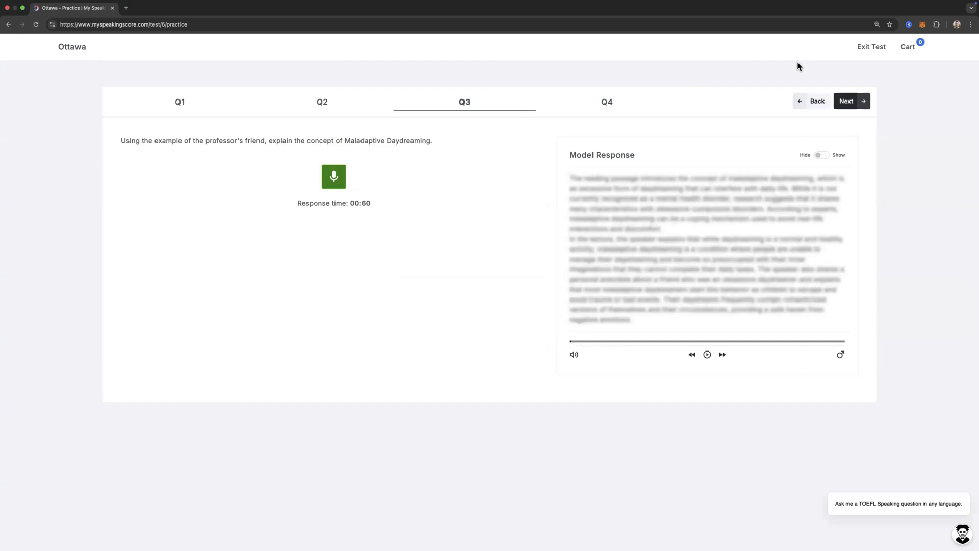
Step: Exit the Ottawa practice test and confirm with Yes
left_click(871, 47)
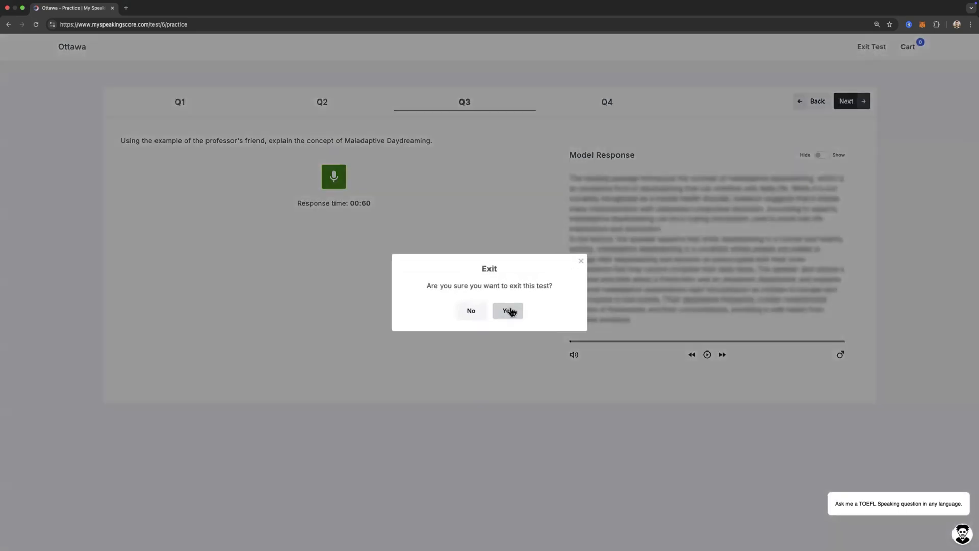
left_click(507, 310)
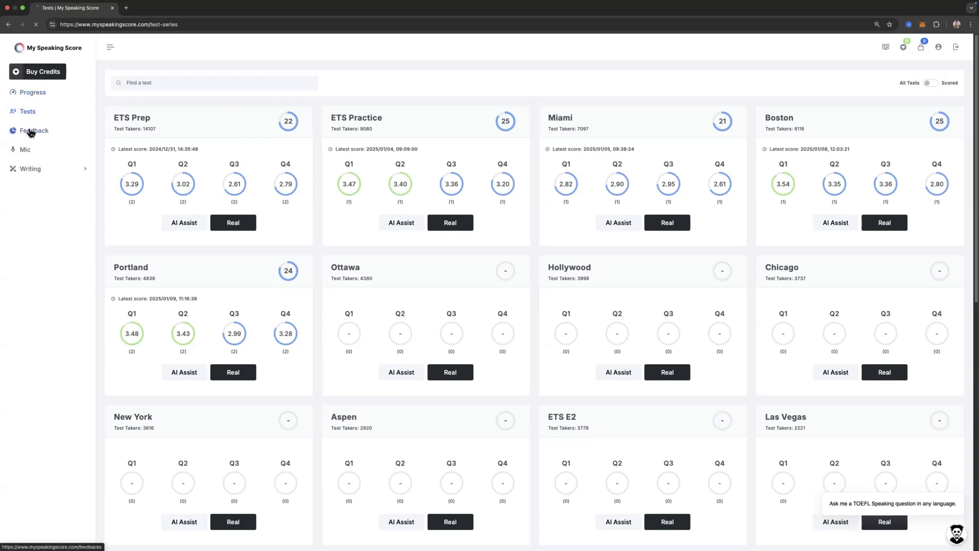
Step: Open Feedback, show 50 rows per page, and search for 'q1'
left_click(34, 130)
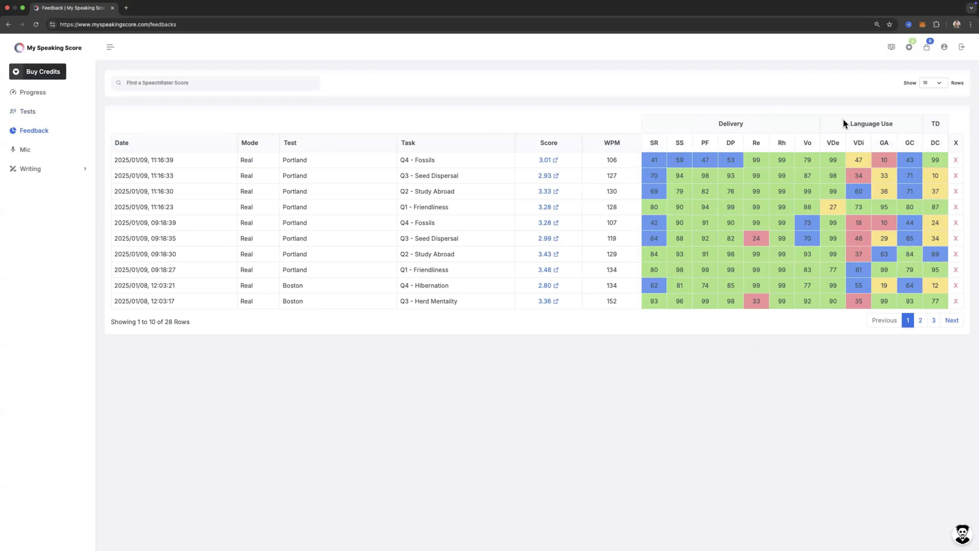
left_click(931, 83)
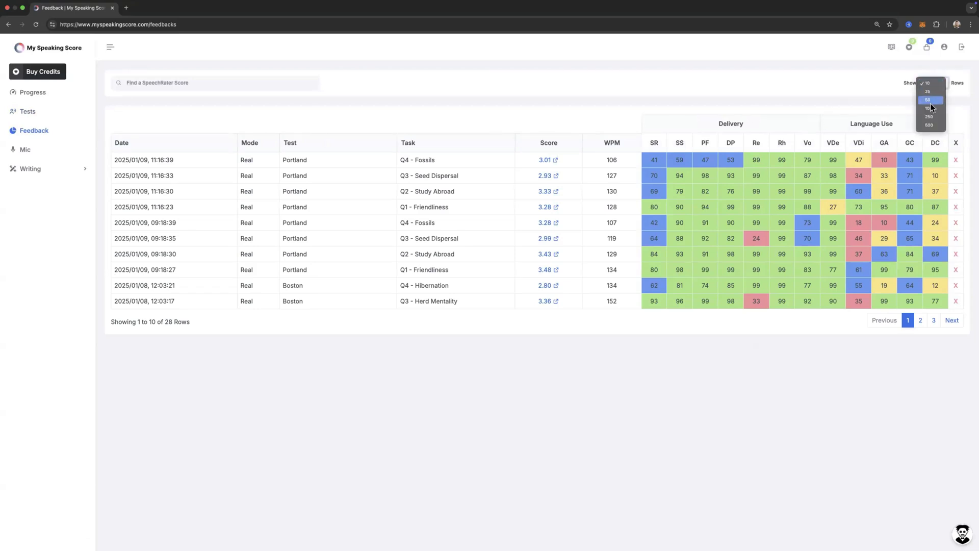
left_click(929, 100)
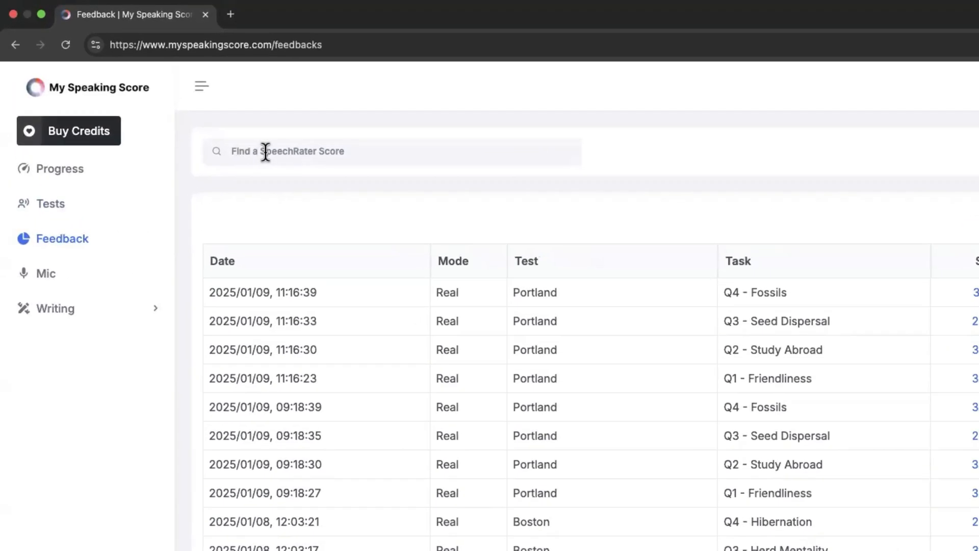
type("q1")
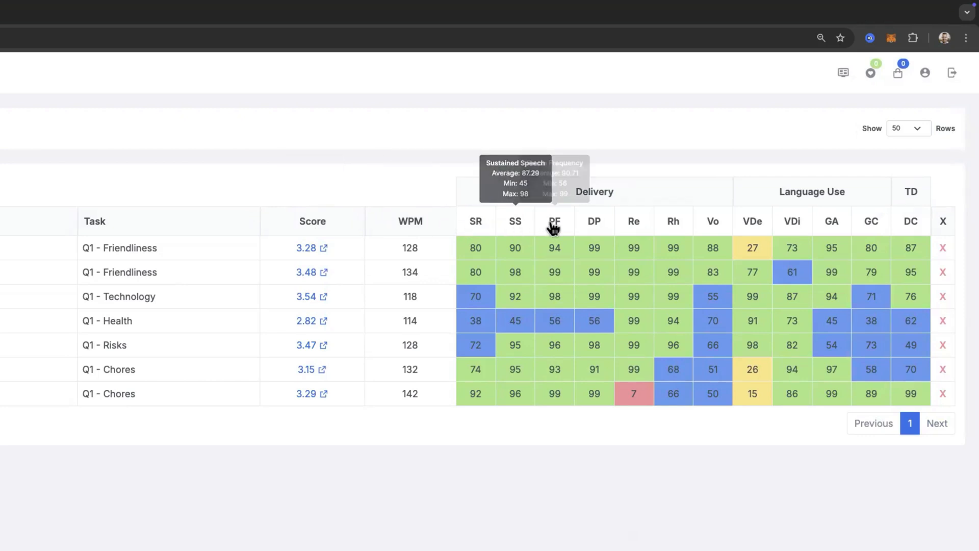
mouse_move(752, 220)
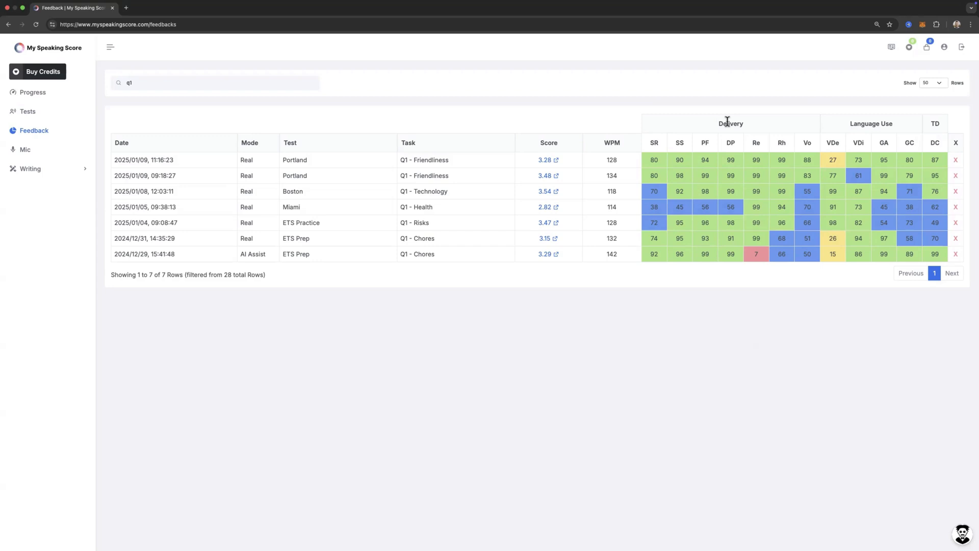
mouse_move(936, 124)
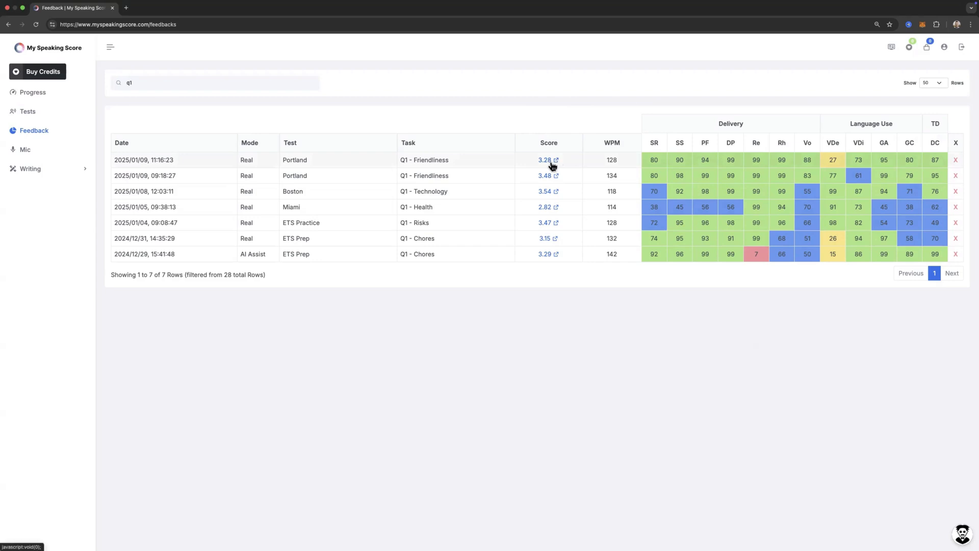
Step: Open the 3.28 Friendliness report, then try and close ELSA pronunciation practice
left_click(544, 160)
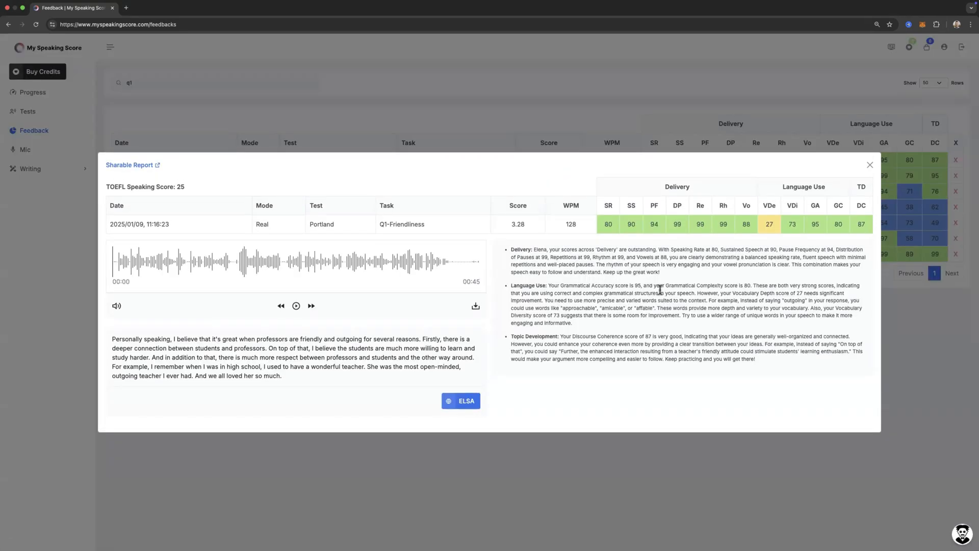
mouse_move(777, 206)
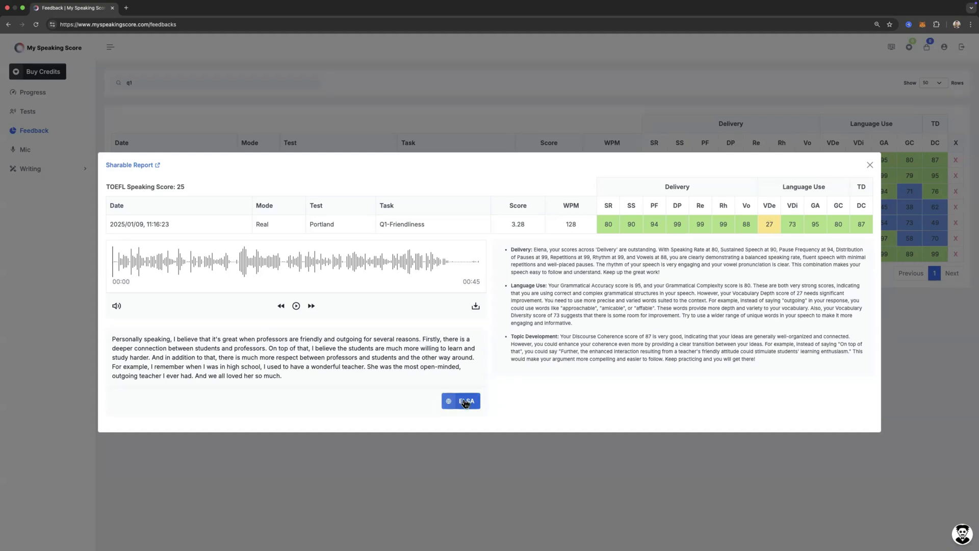
left_click(465, 400)
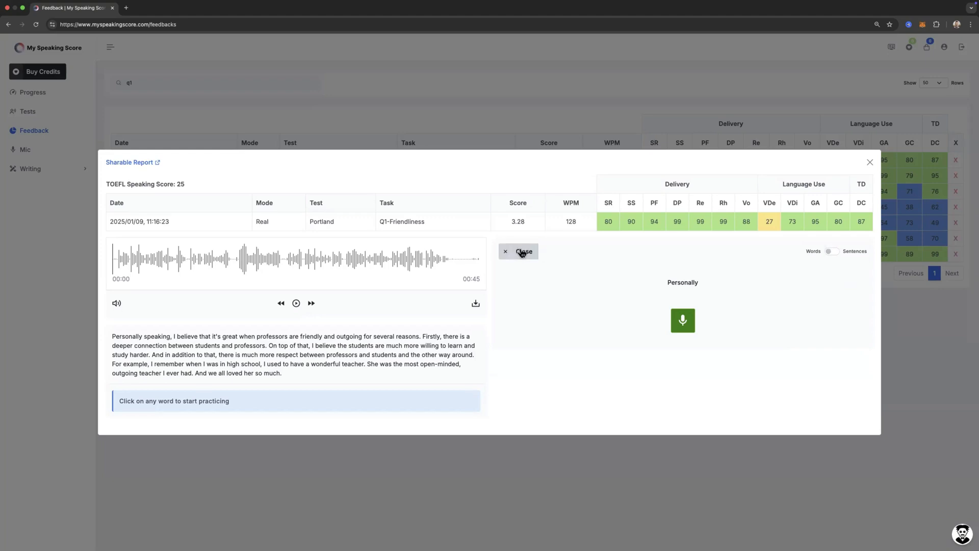
left_click(518, 251)
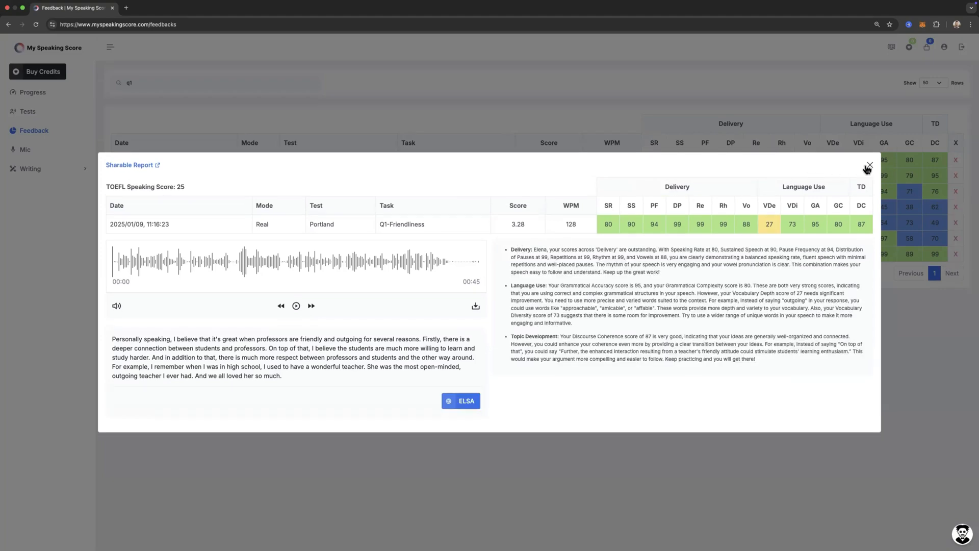